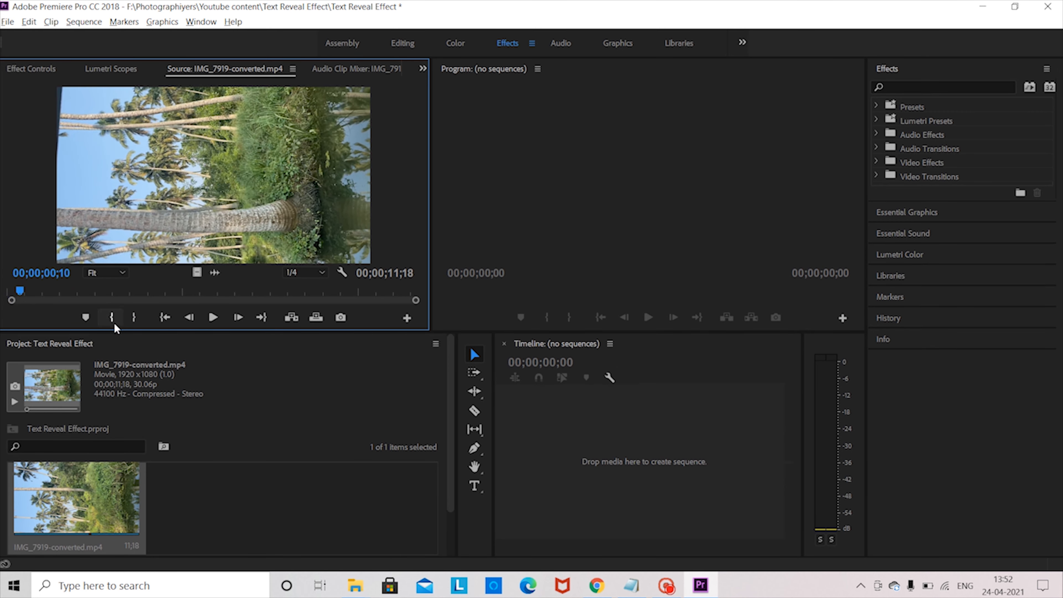
# Step: Scrub the palm-tree clip and mark roughly four seconds of it for the sequence
pyautogui.moveTo(19, 300); pyautogui.dragTo(95, 294)
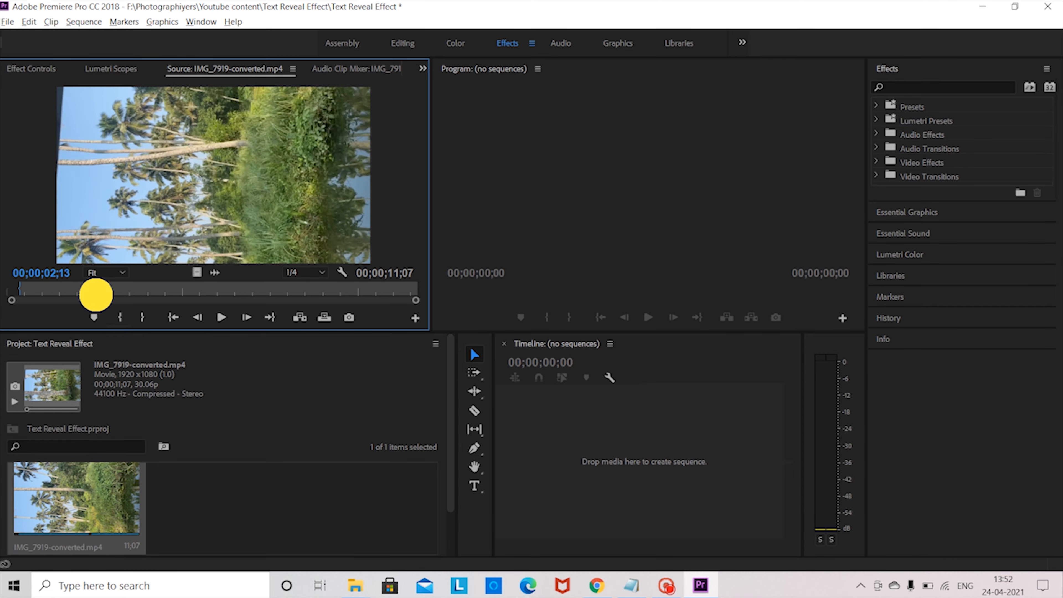
pyautogui.moveTo(94, 293); pyautogui.dragTo(188, 307)
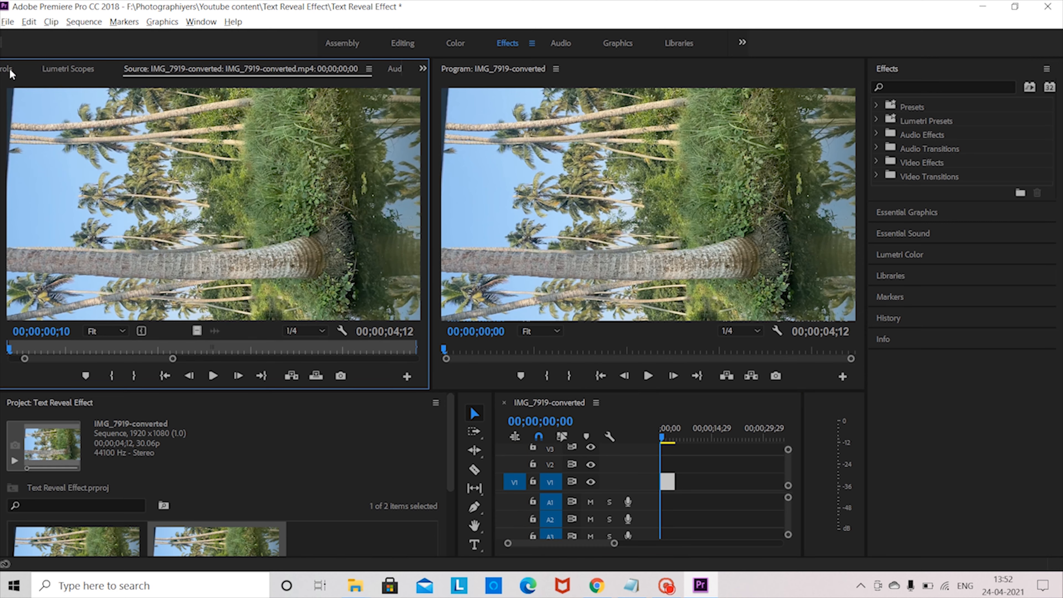
# Step: Set the clip's Rotation to 90 and Scale to 160, then place a 'Kerala' text graphic on V2
pyautogui.click(29, 69)
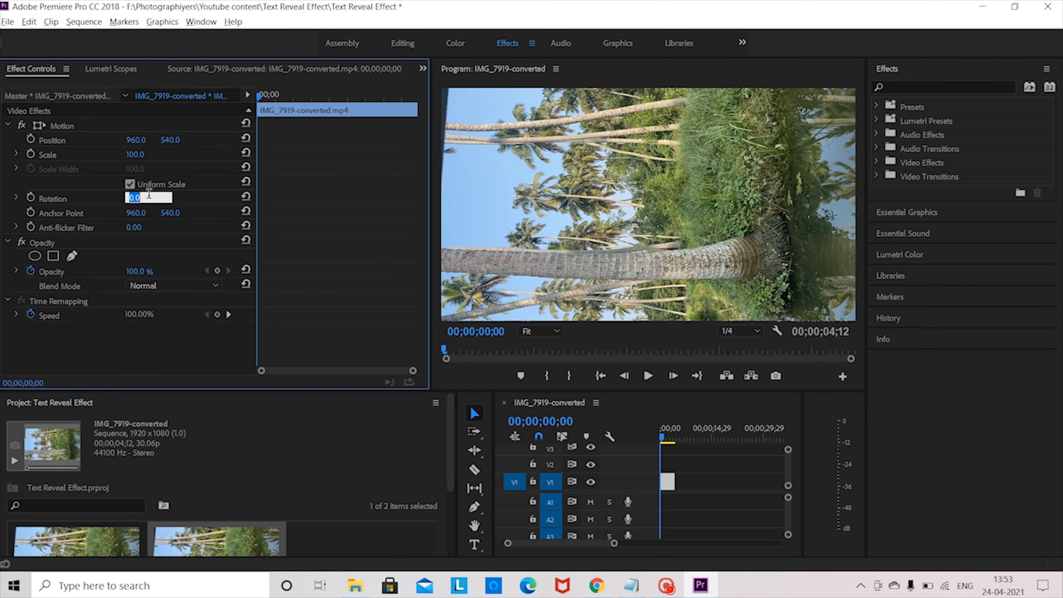
pyautogui.write('90')
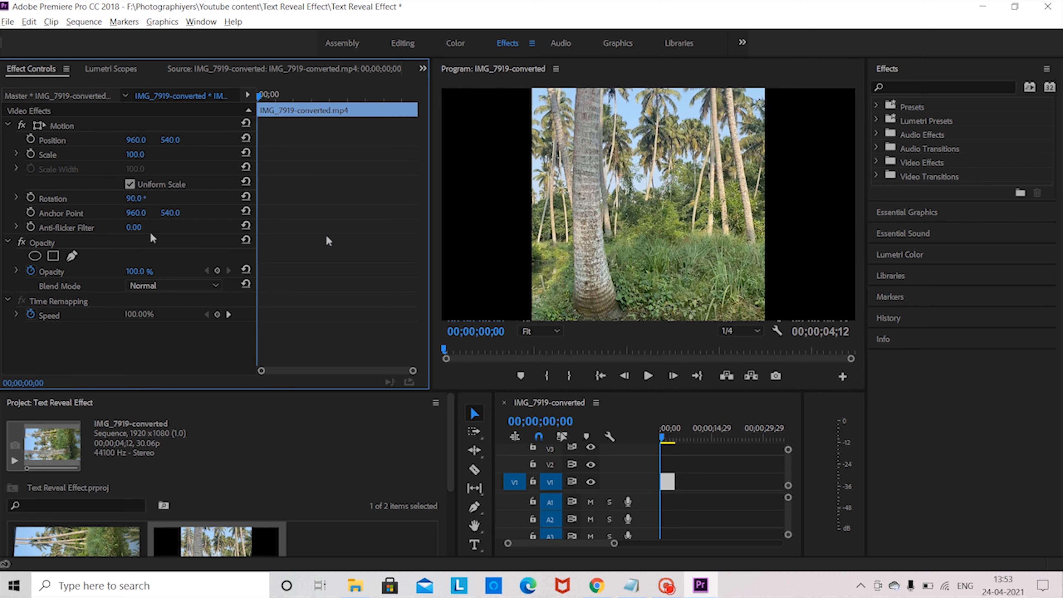
pyautogui.moveTo(552, 212)
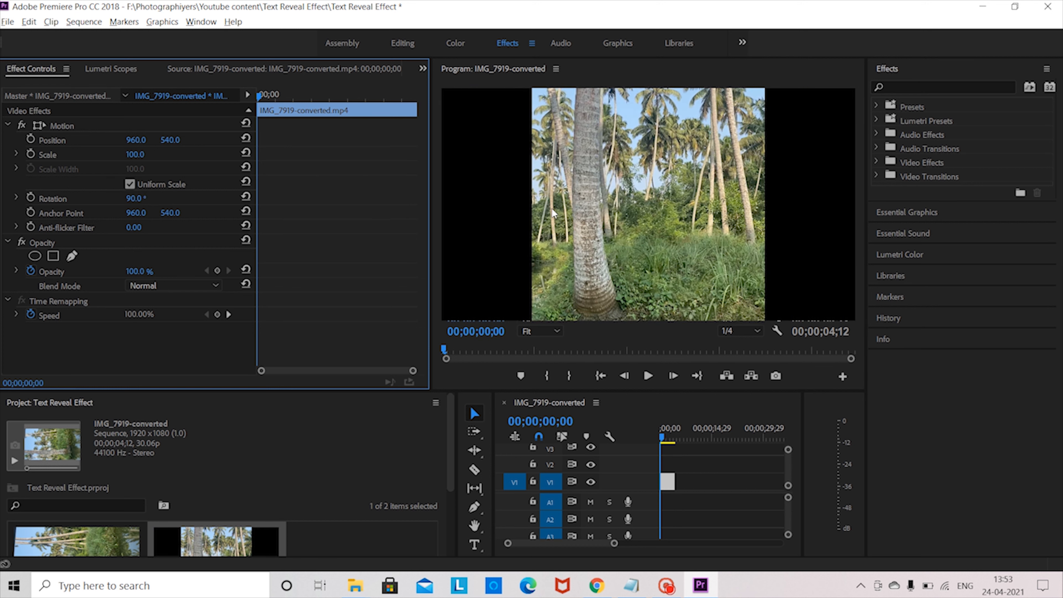
pyautogui.moveTo(136, 158)
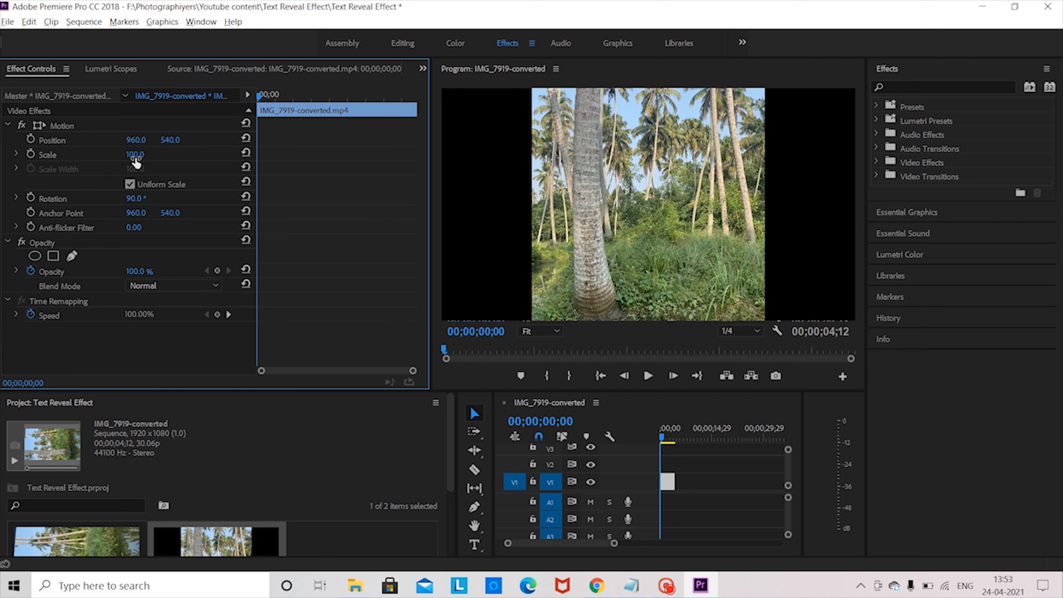
pyautogui.write('160')
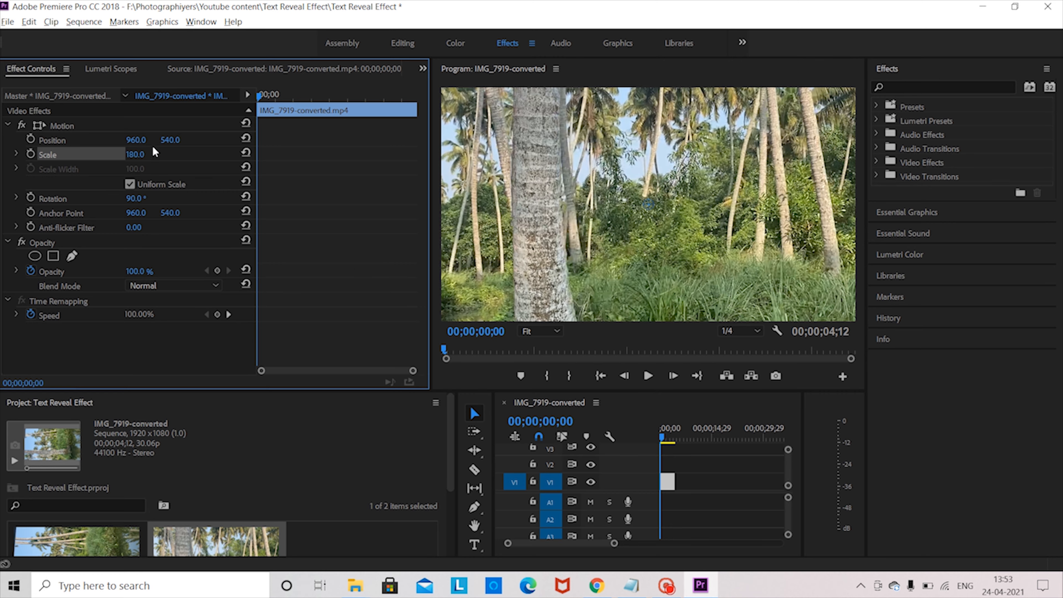
pyautogui.moveTo(169, 139); pyautogui.dragTo(170, 139)
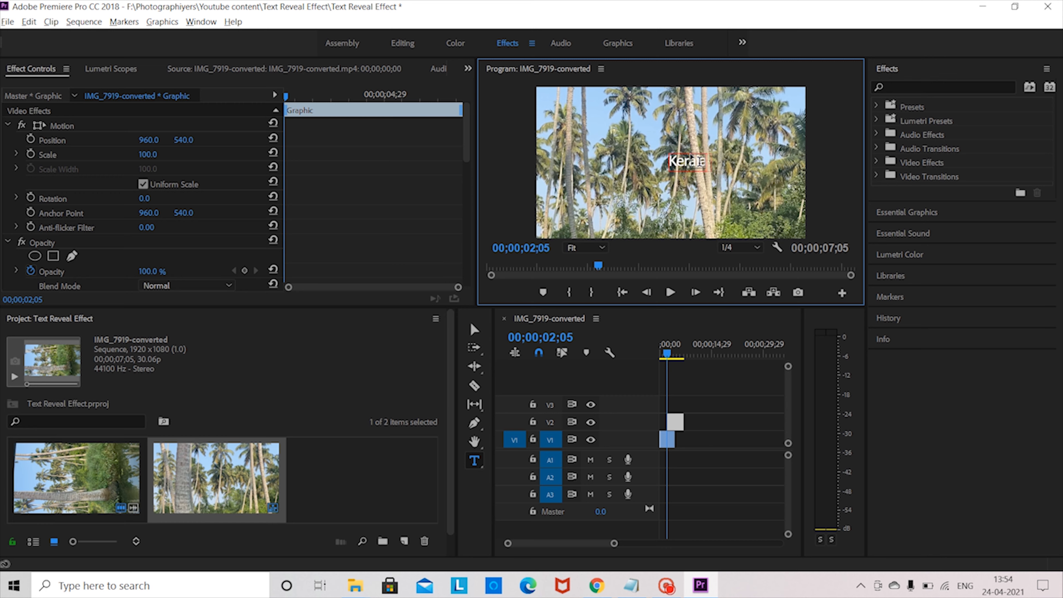
# Step: Extend the title with 'Travel' and move to the Graphics workspace
pyautogui.write('Travel Video')
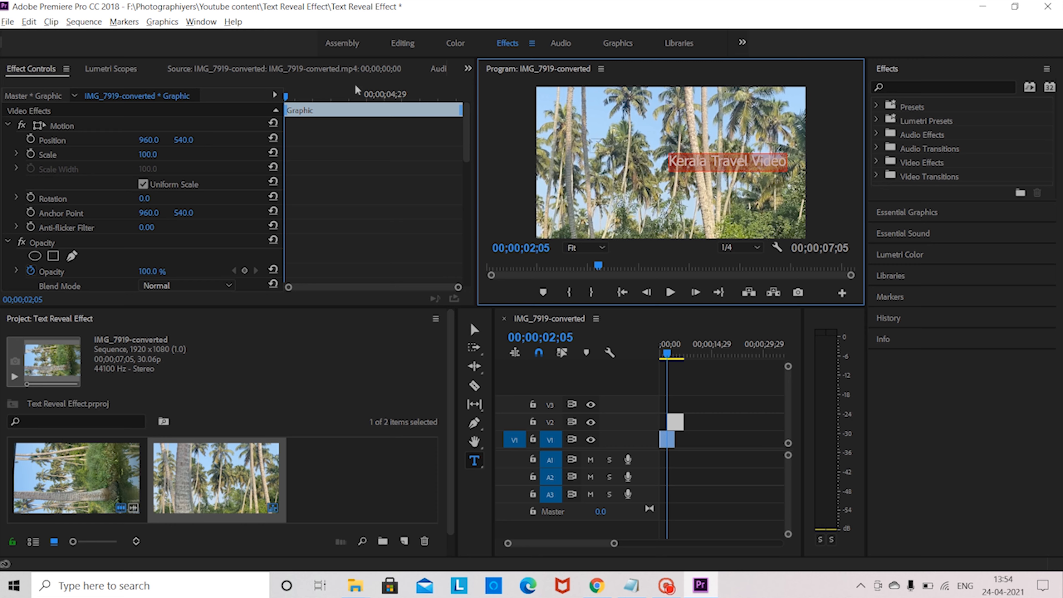
pyautogui.click(616, 43)
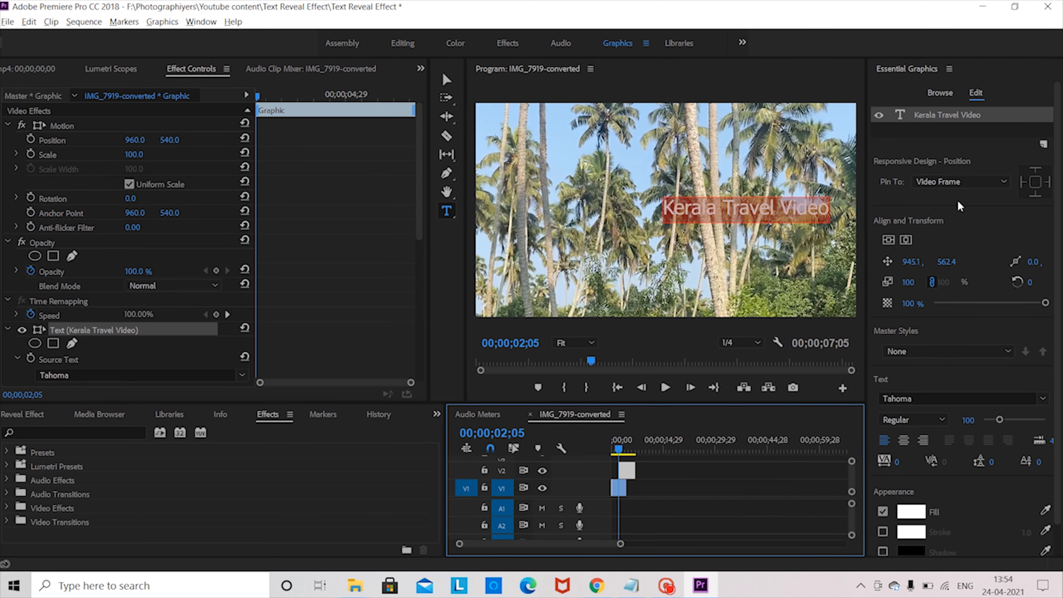
# Step: Set the title font to Tw Cen MT Condensed in Essential Graphics
pyautogui.click(956, 398)
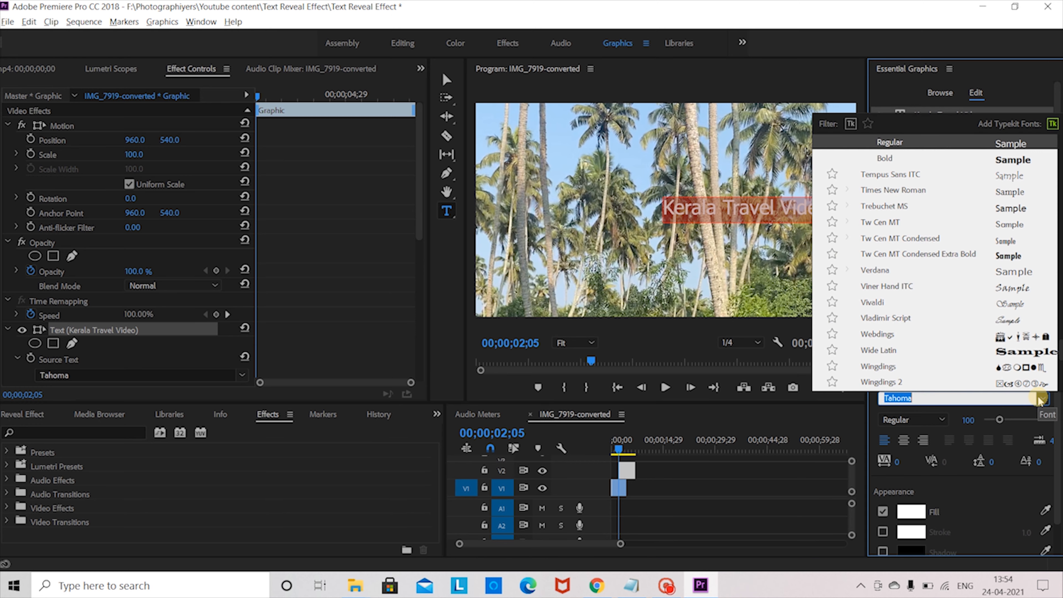
pyautogui.click(902, 238)
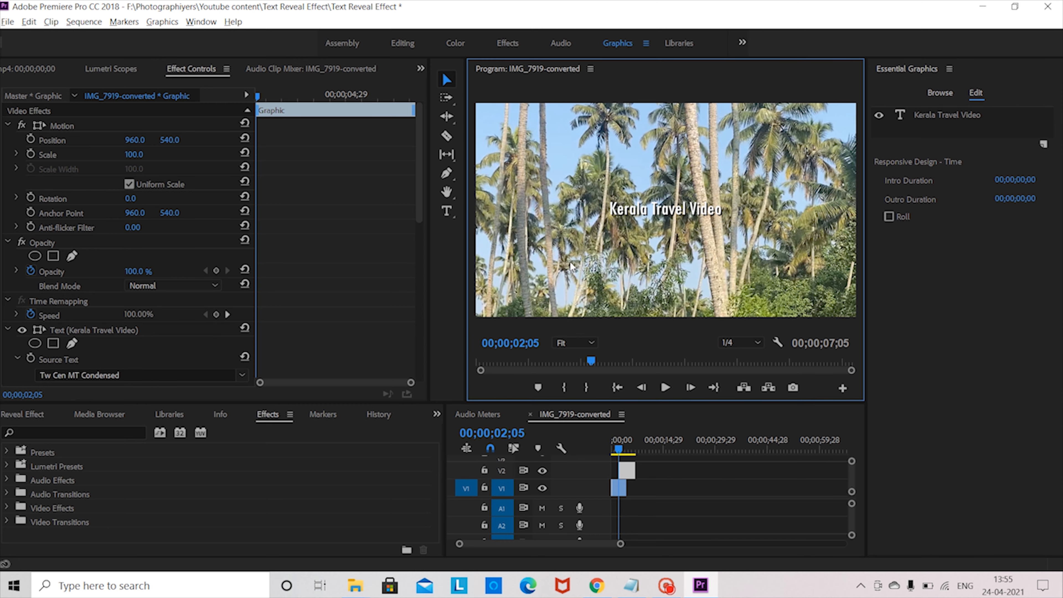
pyautogui.moveTo(487, 193)
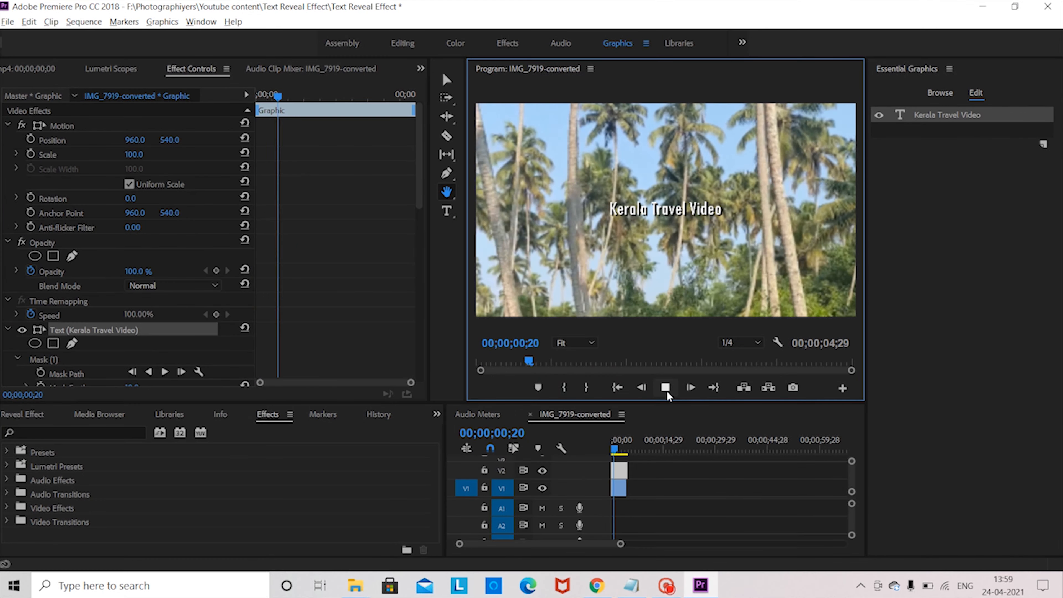
# Step: Stop playback and step back frame by frame to 00;00;01;29
pyautogui.click(691, 387)
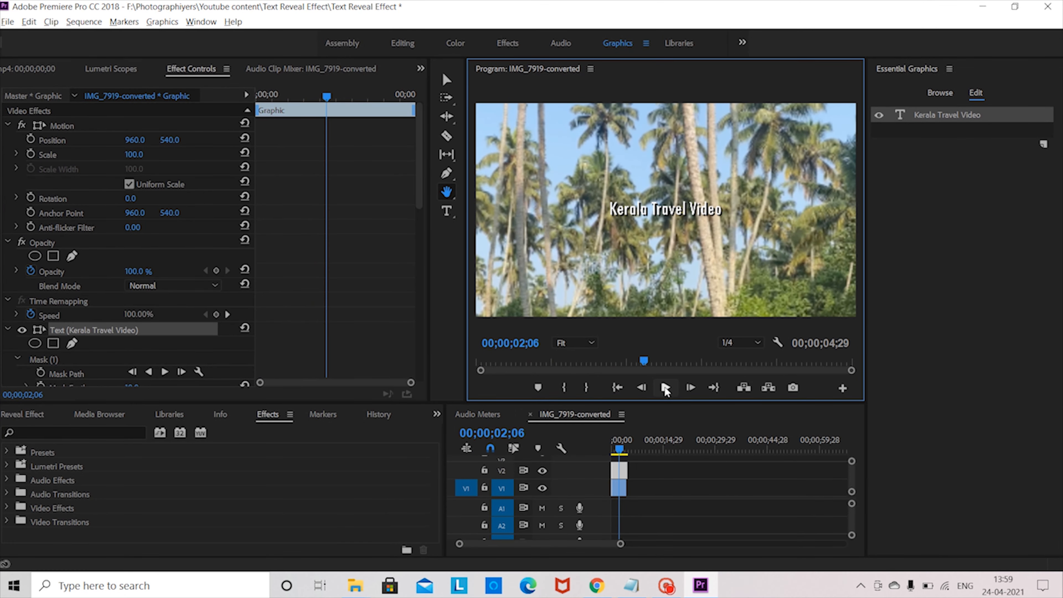
pyautogui.click(641, 387)
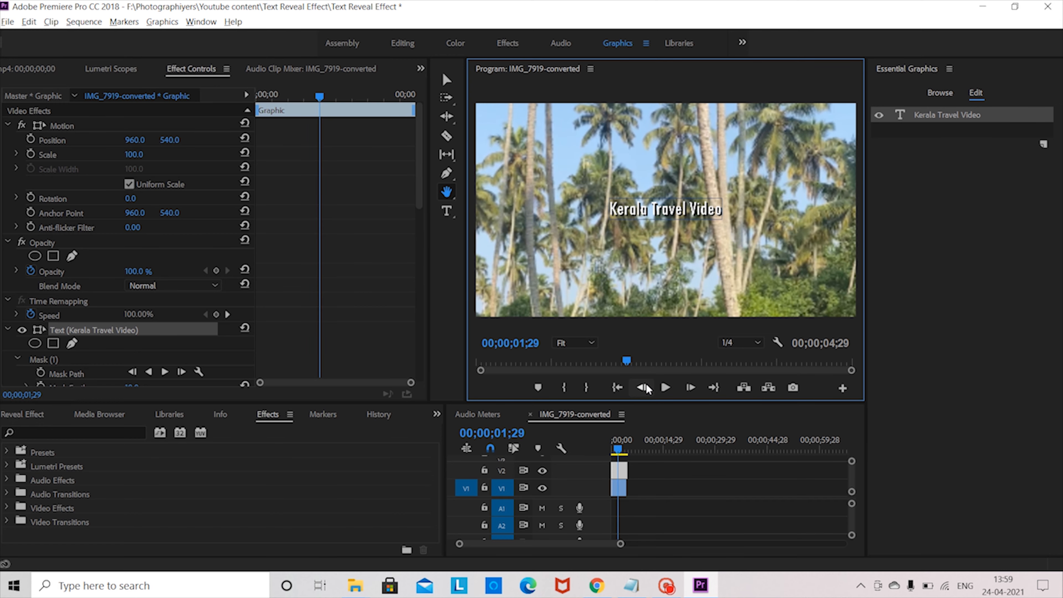
pyautogui.click(665, 387)
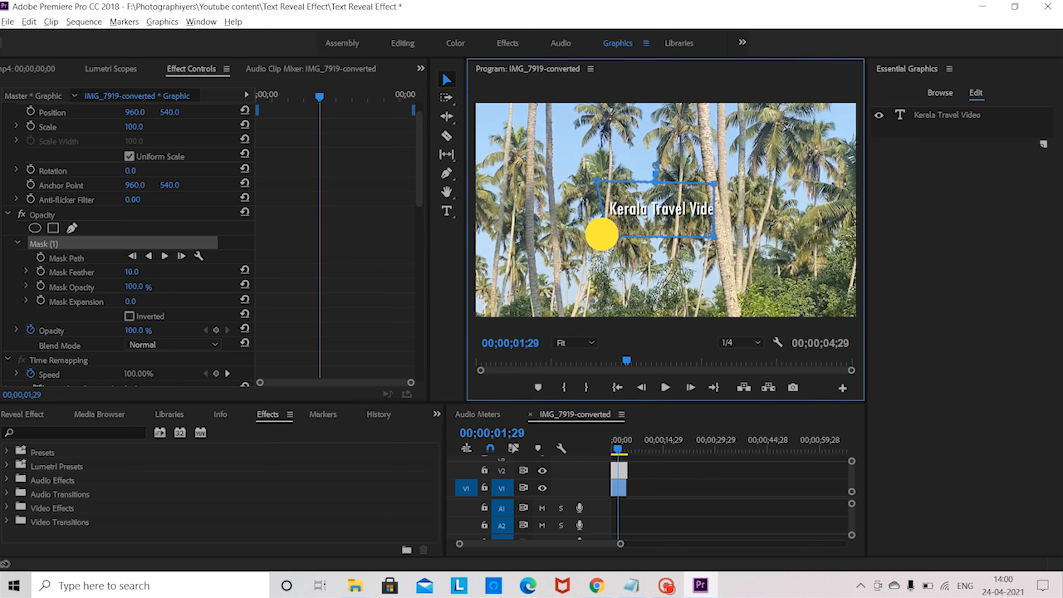
# Step: Drag the mask rectangle right of the palm trunk so the title is fully hidden
pyautogui.moveTo(600, 235); pyautogui.dragTo(726, 183)
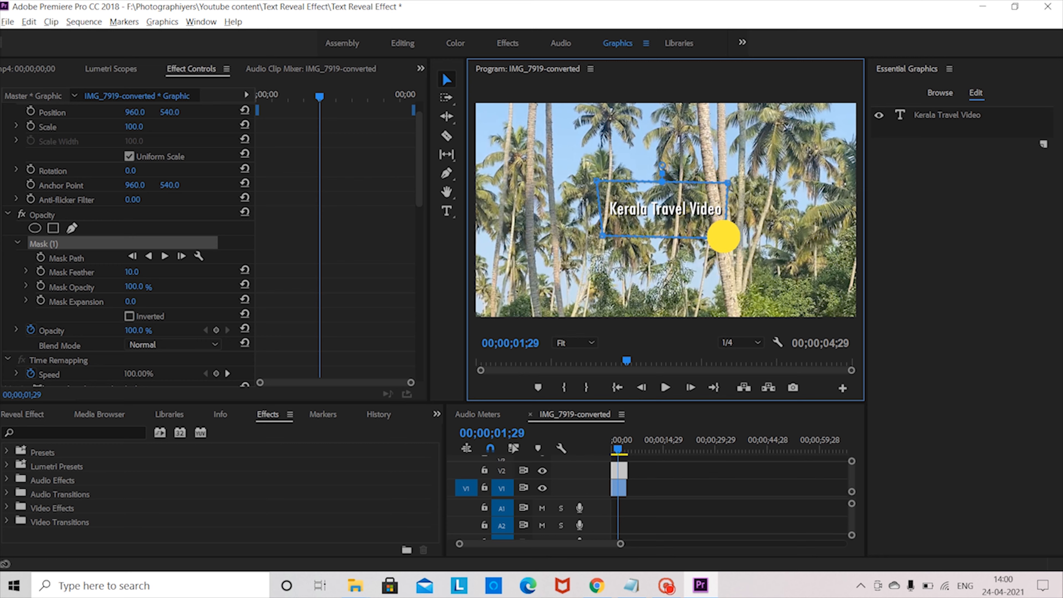
pyautogui.moveTo(724, 237); pyautogui.dragTo(642, 215)
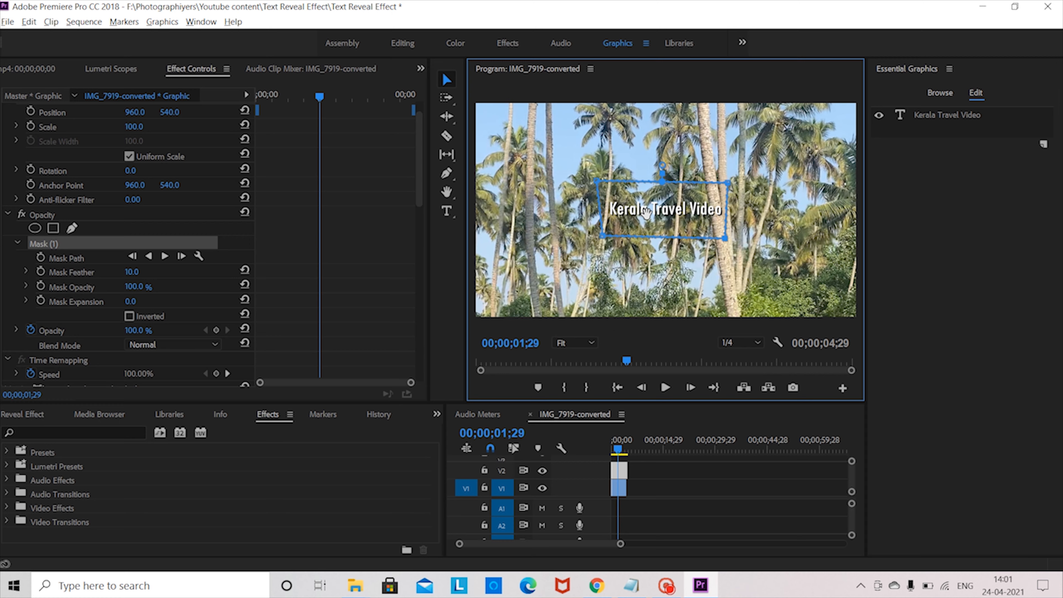
pyautogui.moveTo(663, 209); pyautogui.dragTo(742, 198)
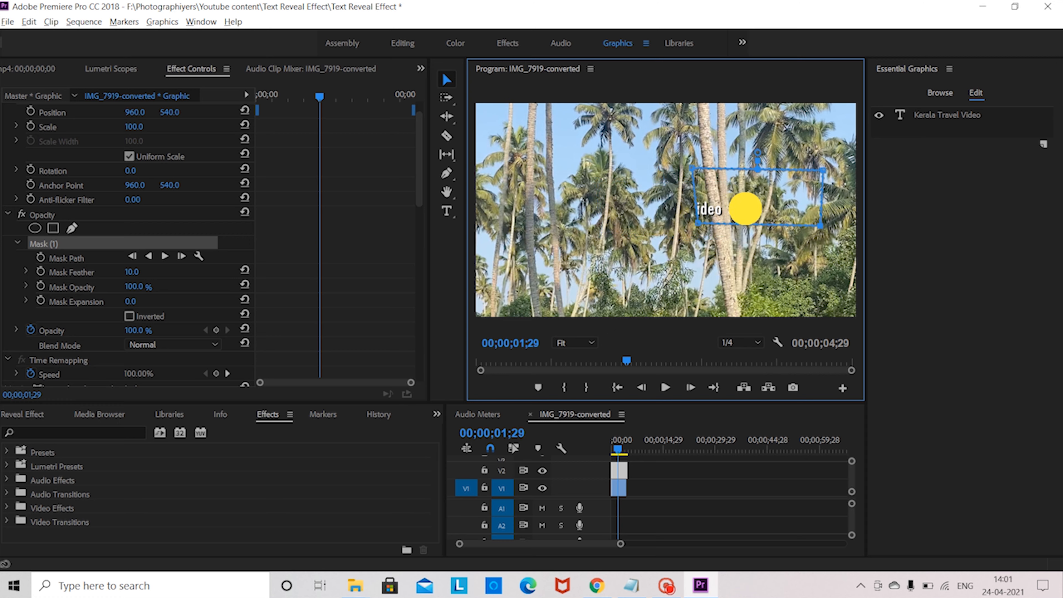
pyautogui.moveTo(739, 209); pyautogui.dragTo(768, 215)
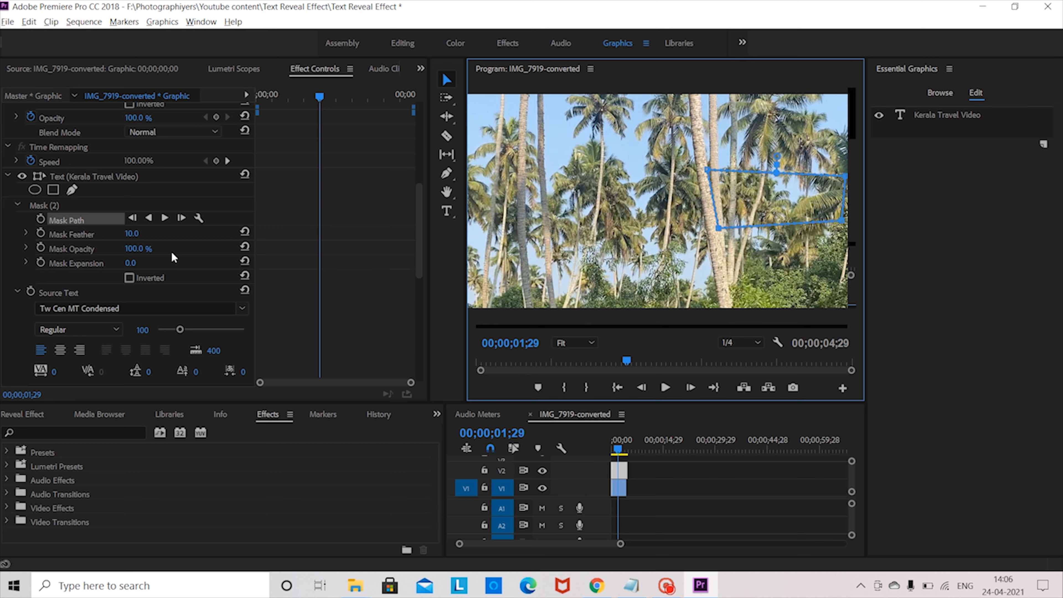
pyautogui.moveTo(40, 220)
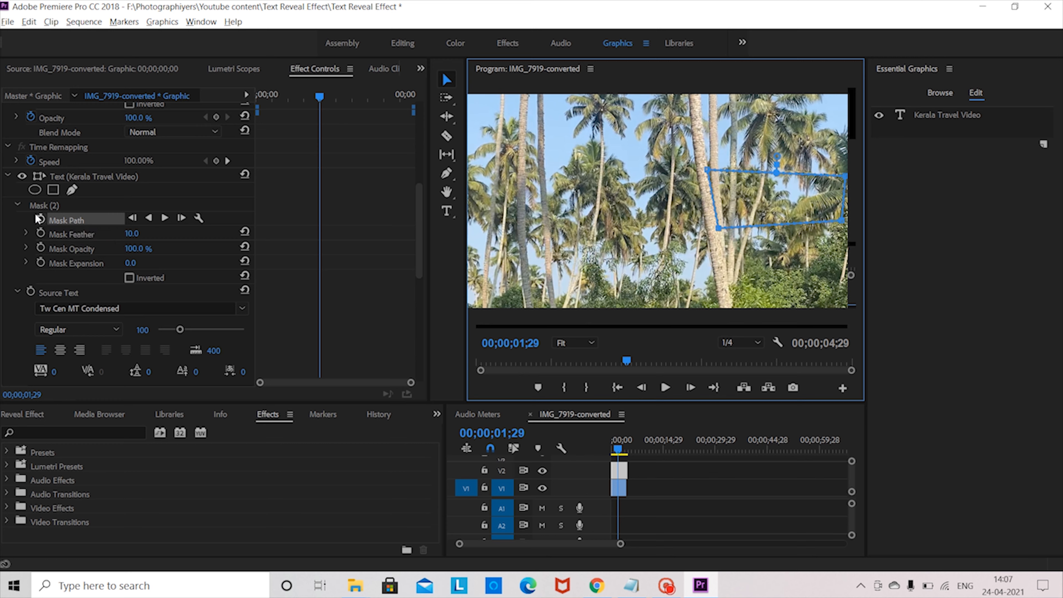
pyautogui.moveTo(361, 230)
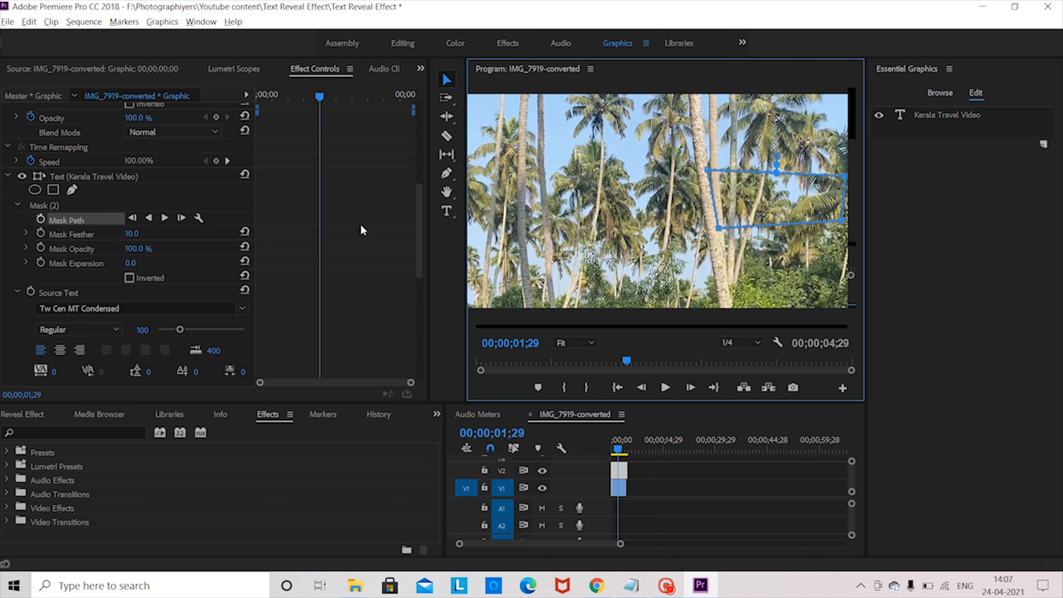
pyautogui.moveTo(31, 235)
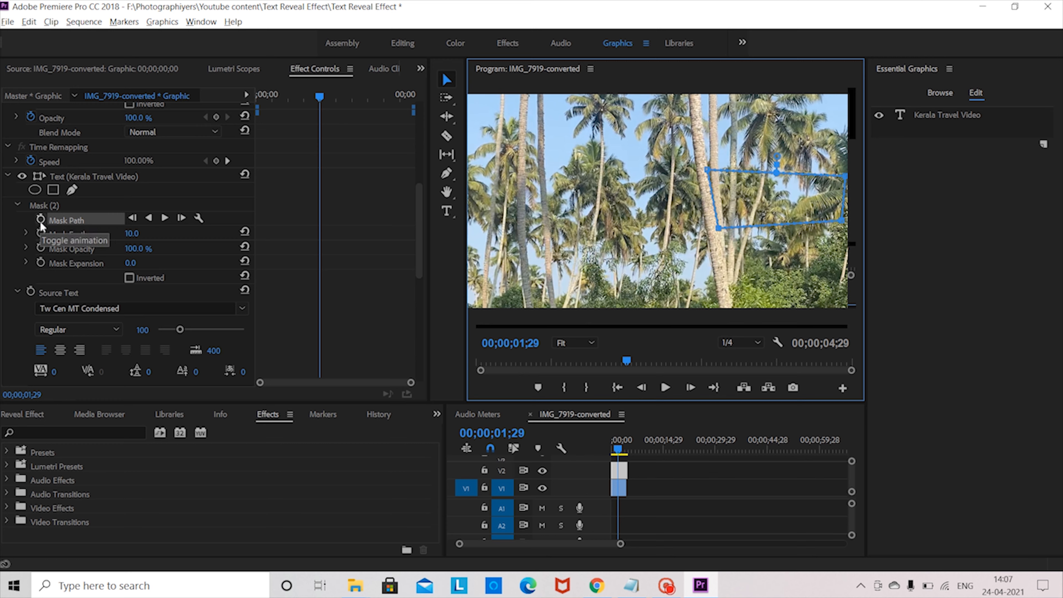
# Step: Enable Mask Path keyframing and reshape the mask on the next frame to reveal the first letters
pyautogui.click(31, 219)
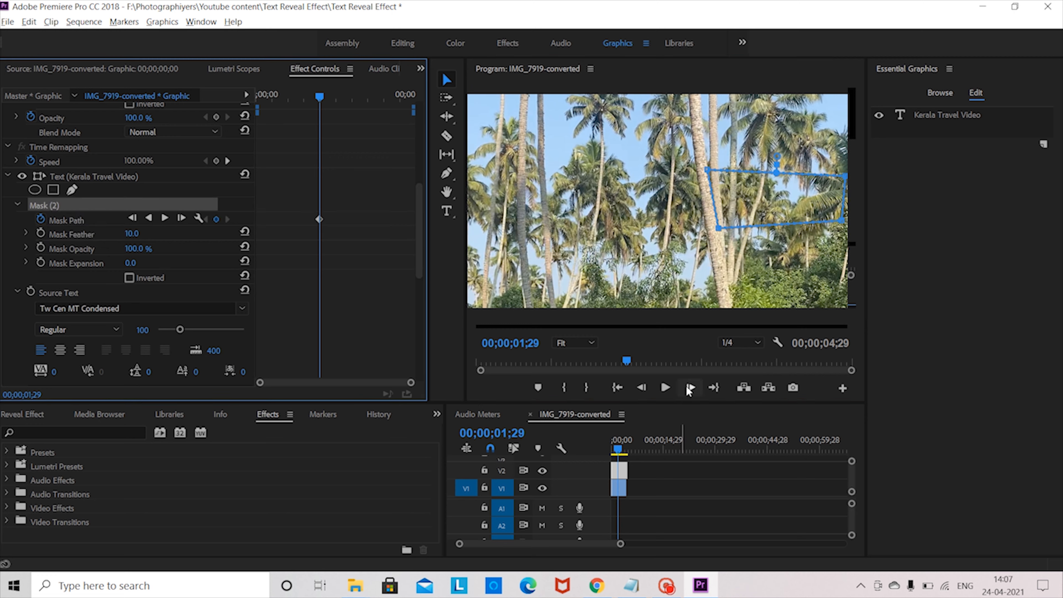
pyautogui.click(665, 387)
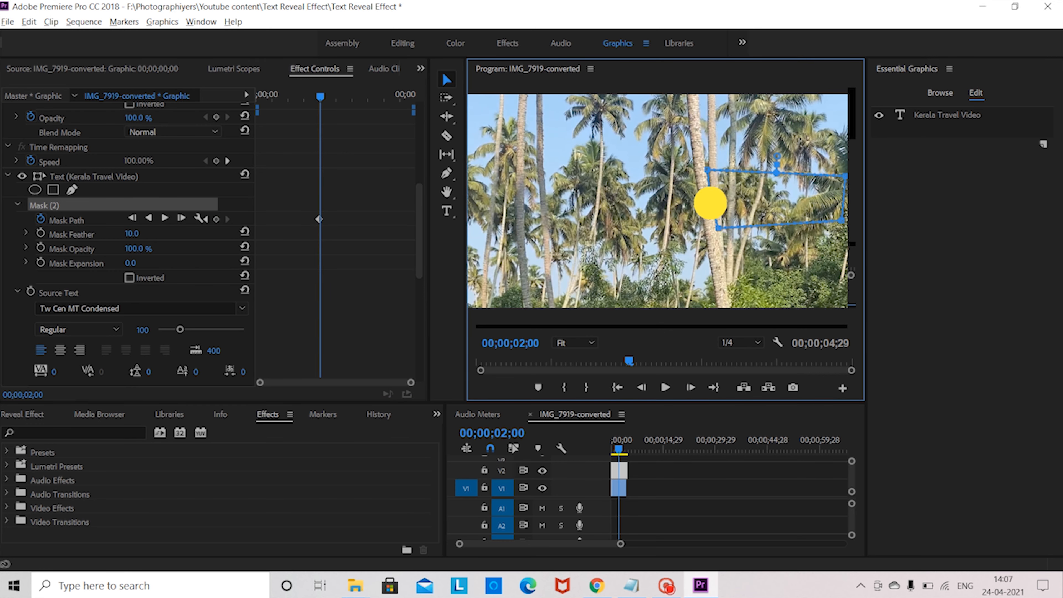
pyautogui.click(690, 387)
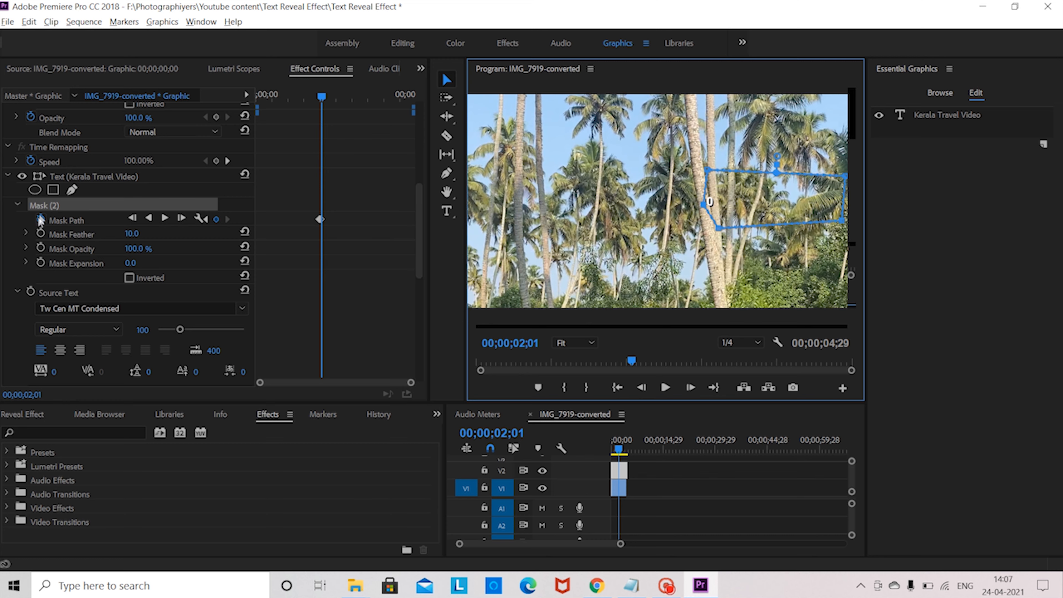
pyautogui.moveTo(39, 219)
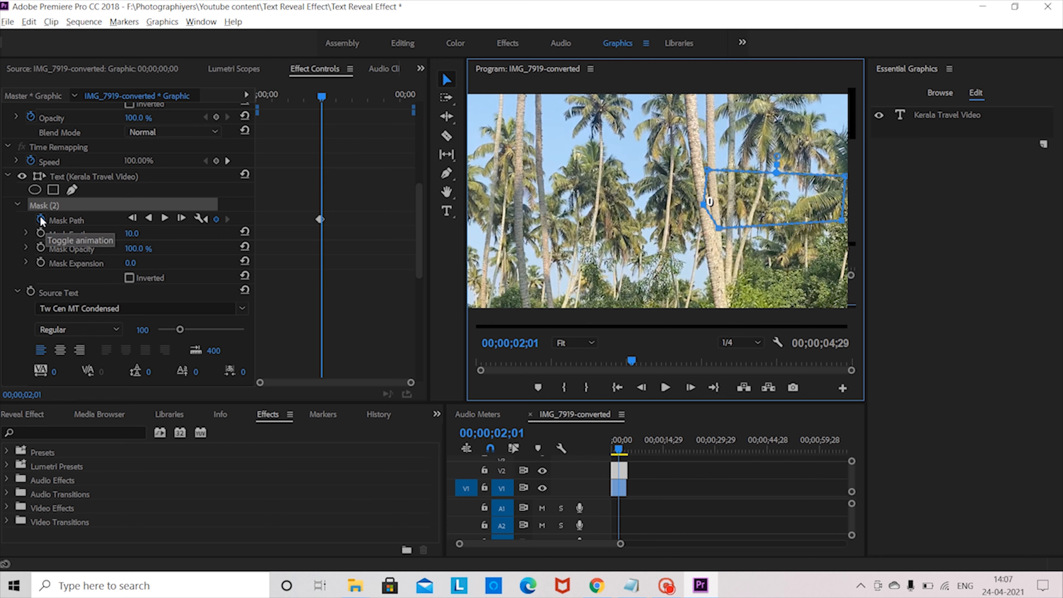
pyautogui.moveTo(327, 226)
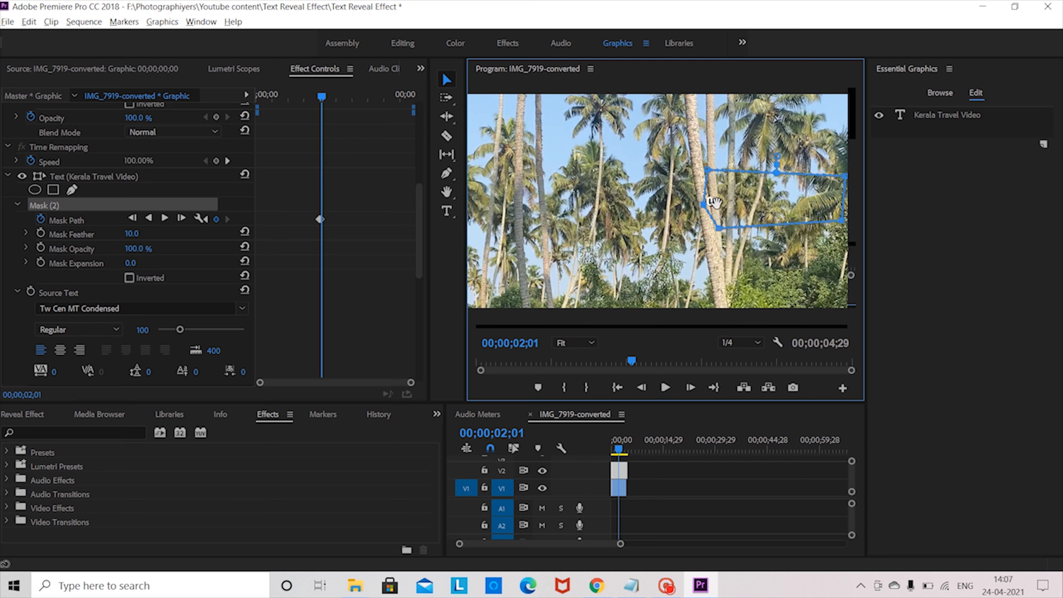
pyautogui.click(690, 387)
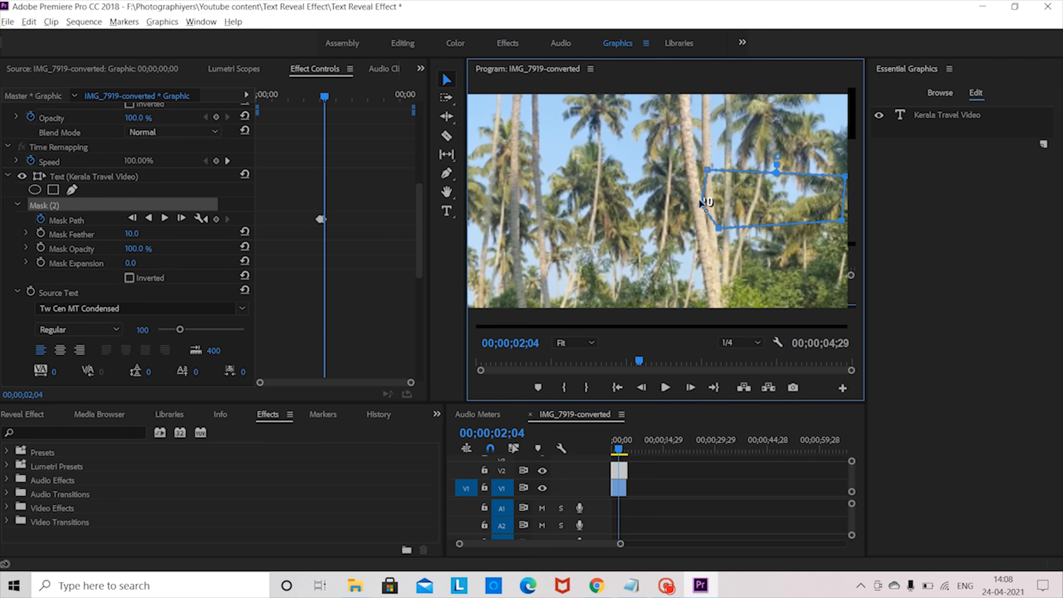
# Step: Step forward further frames, sliding the mask edge along the trunk each time
pyautogui.click(665, 387)
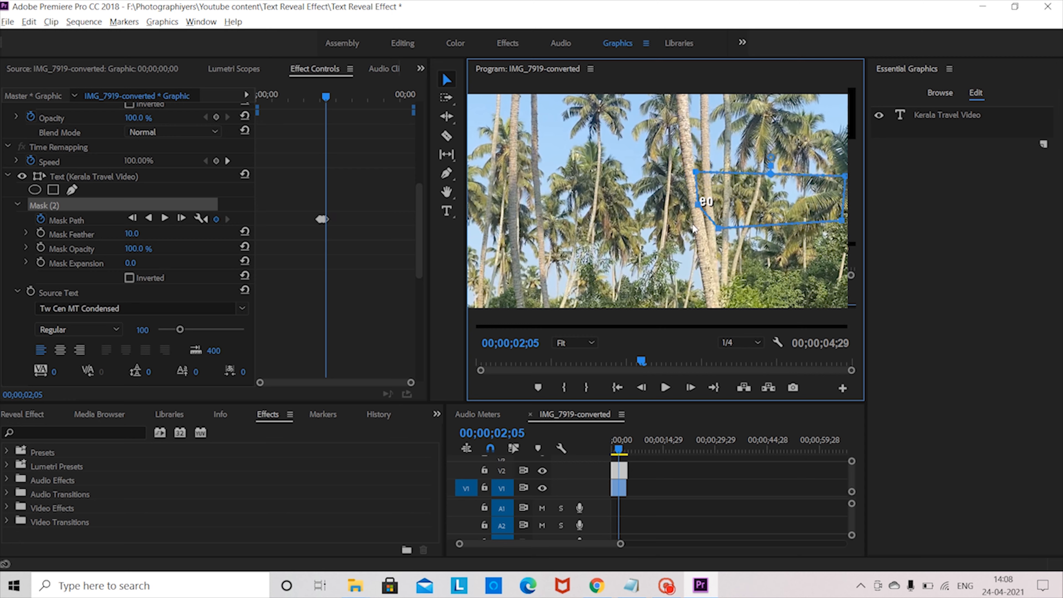
pyautogui.click(690, 387)
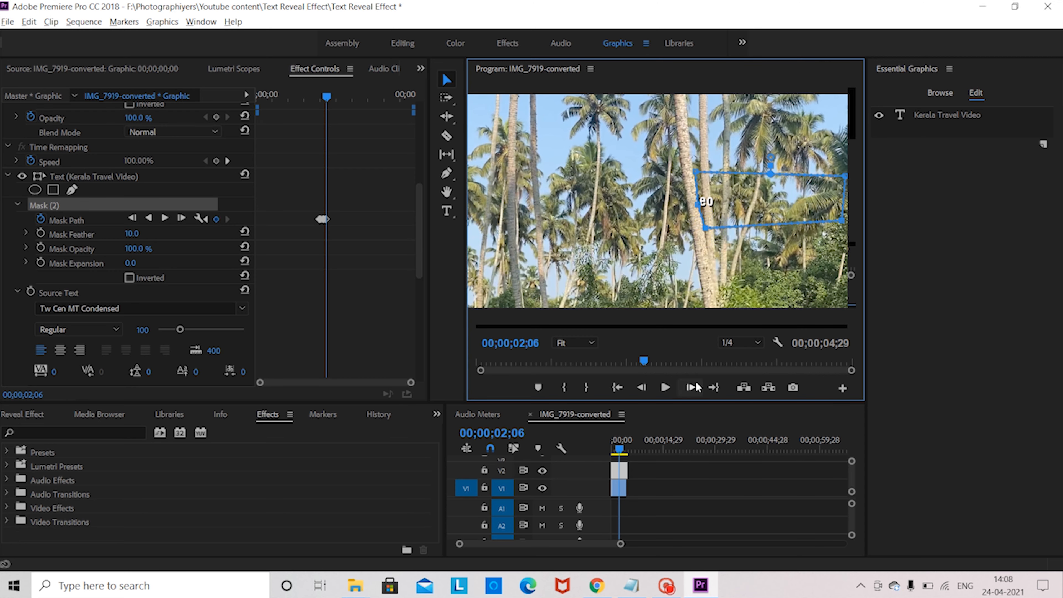
pyautogui.click(690, 387)
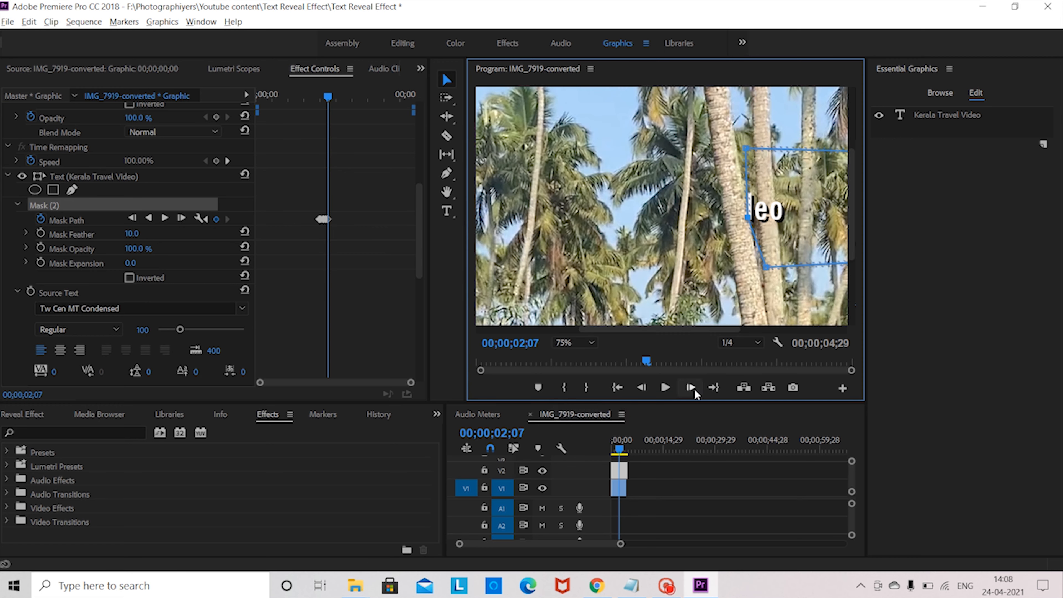
# Step: Keyframe the mask on each following frame until the full 'Kerala Travel Video' title shows
pyautogui.click(689, 387)
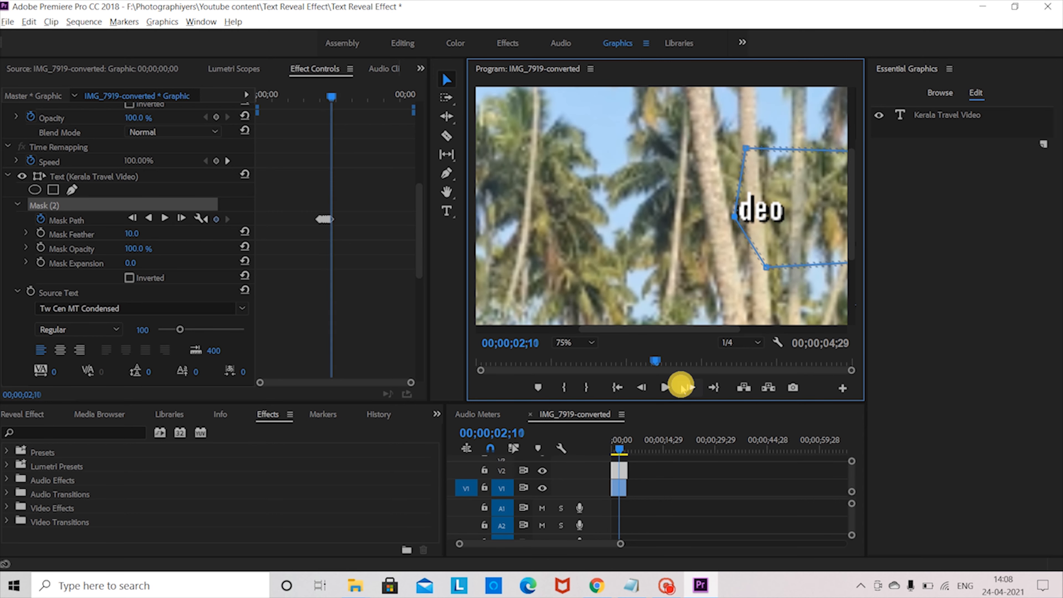
pyautogui.click(665, 386)
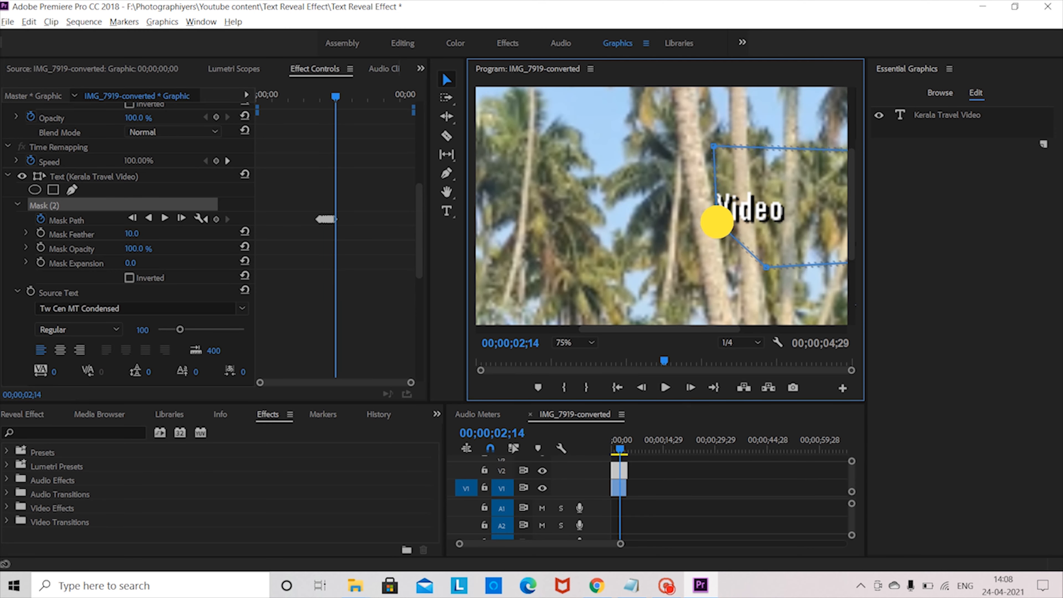
pyautogui.click(665, 387)
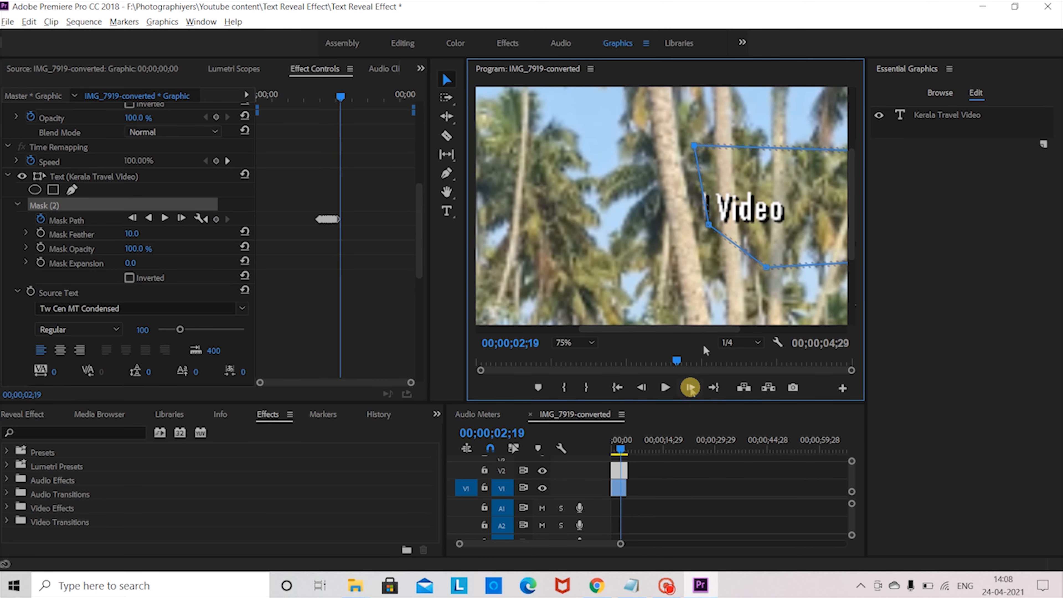
pyautogui.click(665, 387)
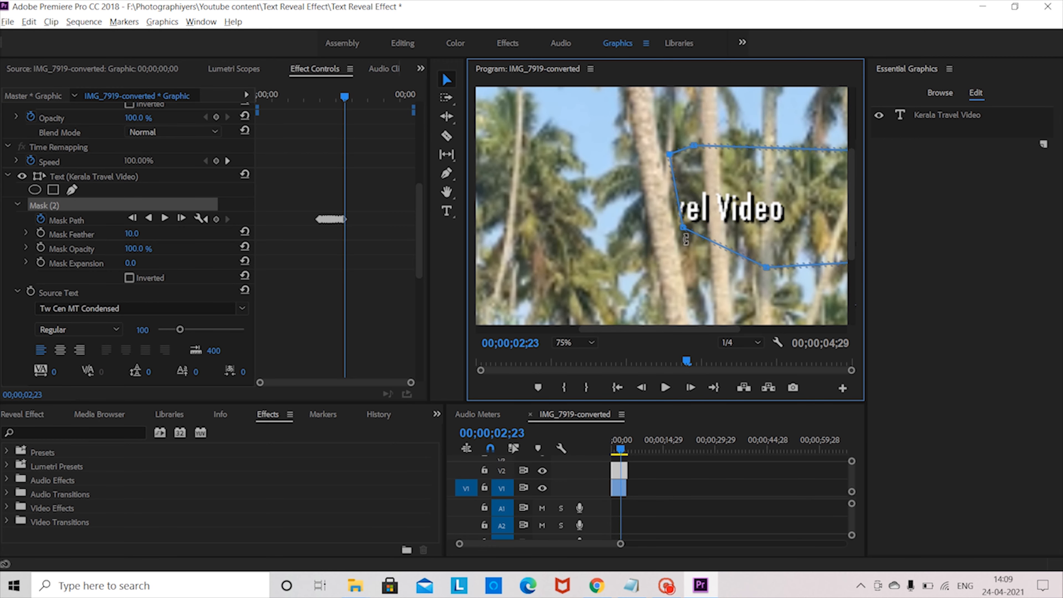
pyautogui.click(690, 387)
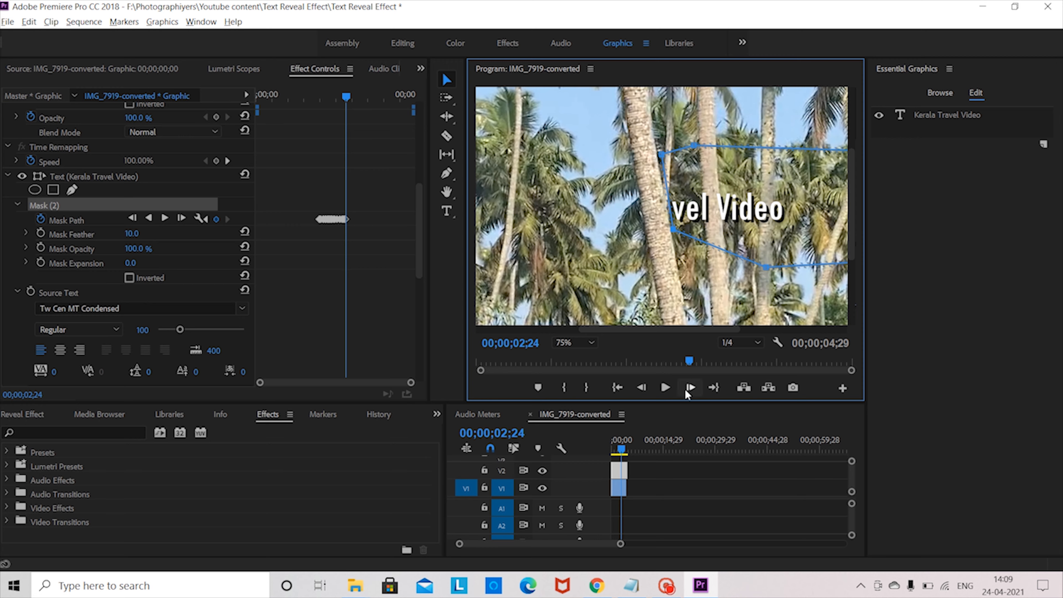
pyautogui.click(691, 387)
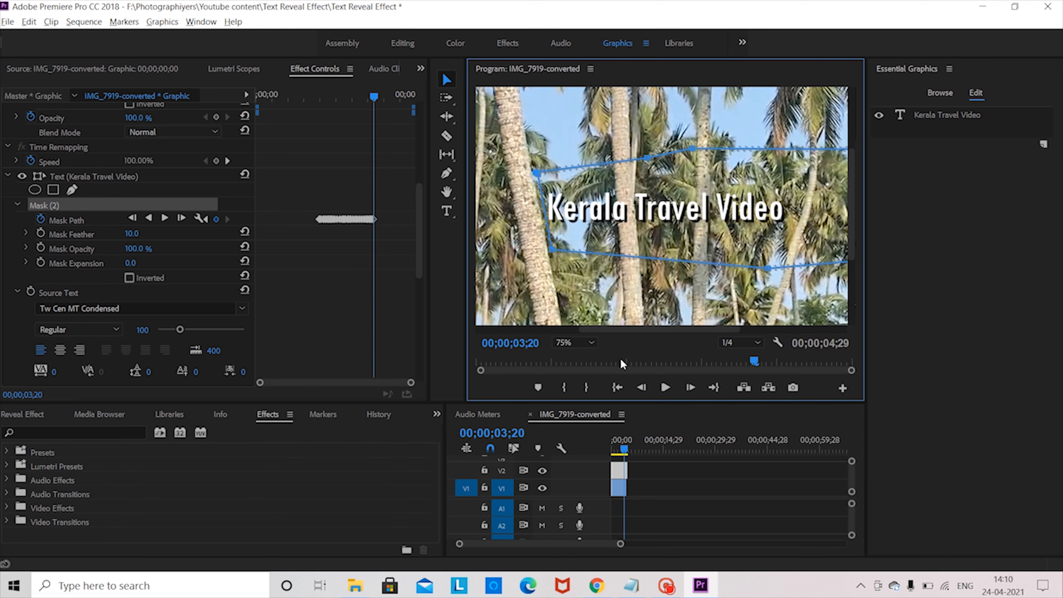
# Step: Set the Program Monitor zoom back to Fit to show the whole frame
pyautogui.click(571, 342)
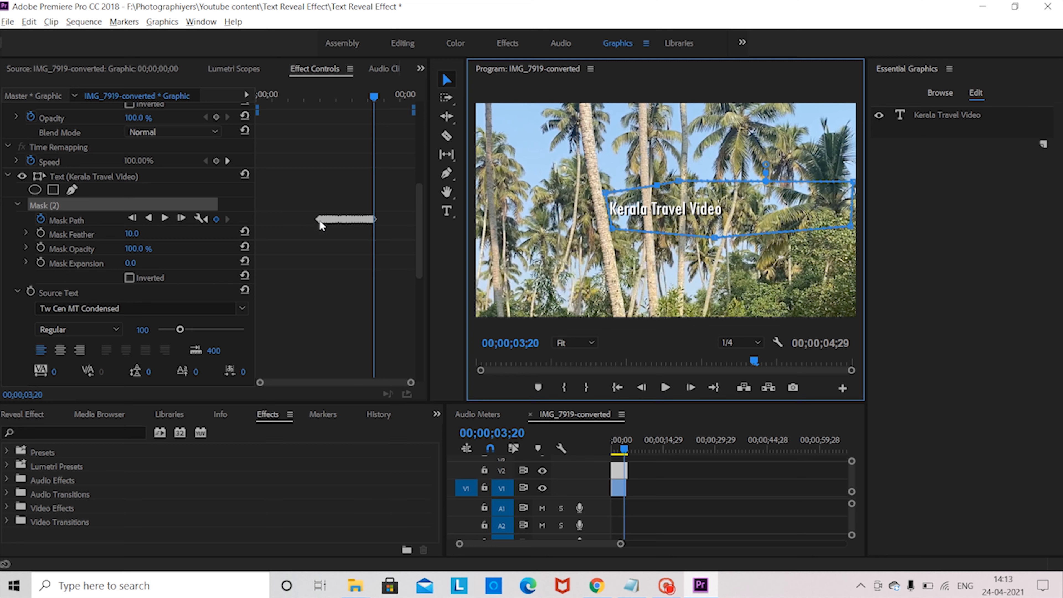
pyautogui.moveTo(377, 229)
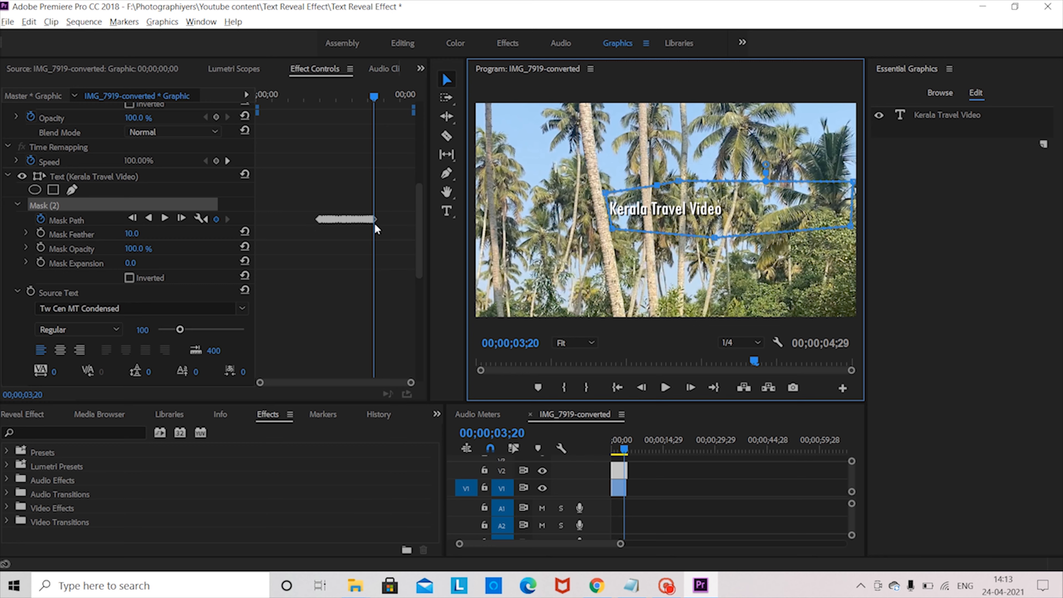